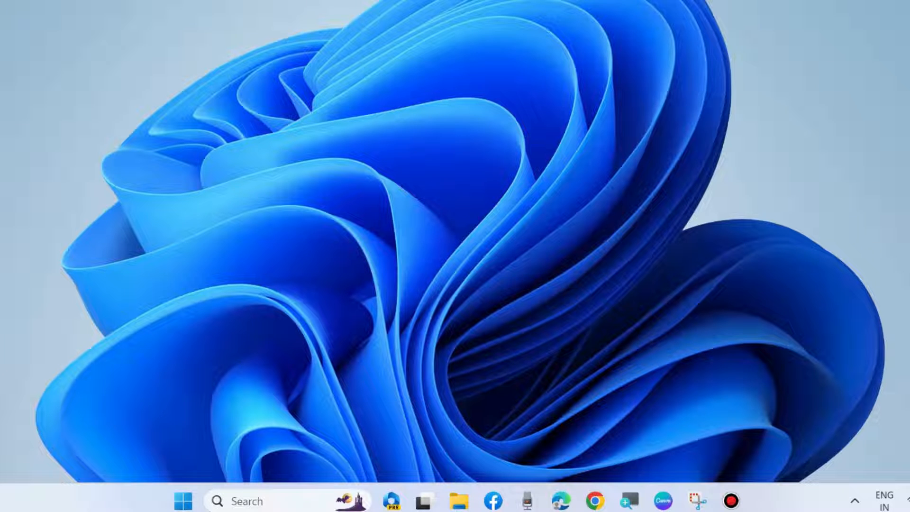
mouse_move(530, 193)
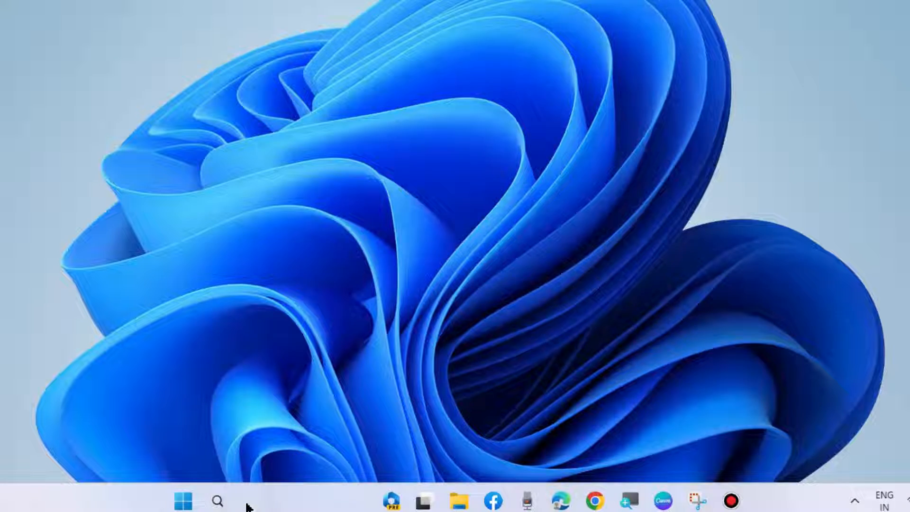
- Search 'store', launch the Windows Store Apps troubleshooter, and start its problem check
text(store troubleshoot)
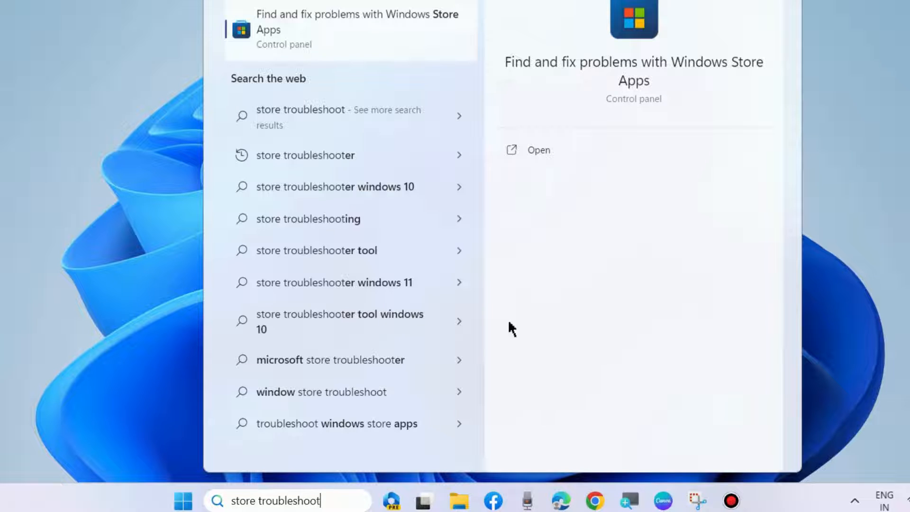
mouse_move(659, 84)
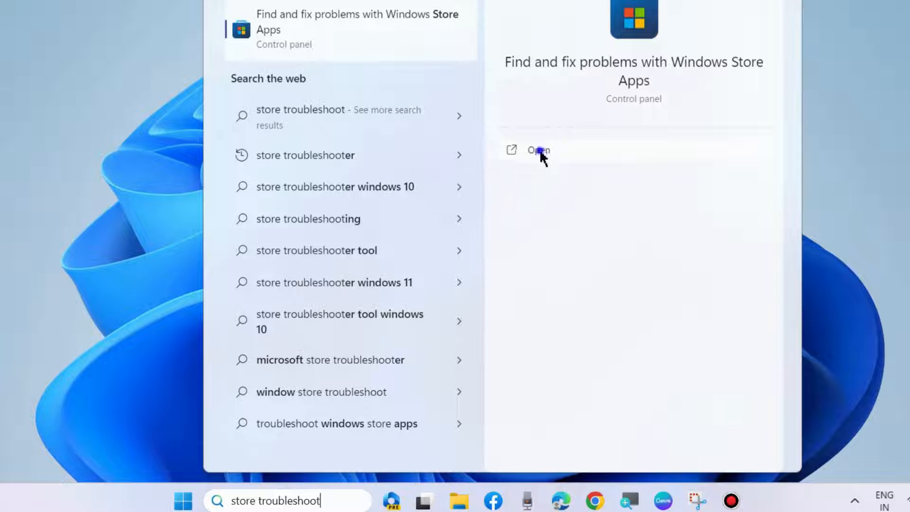
click(537, 150)
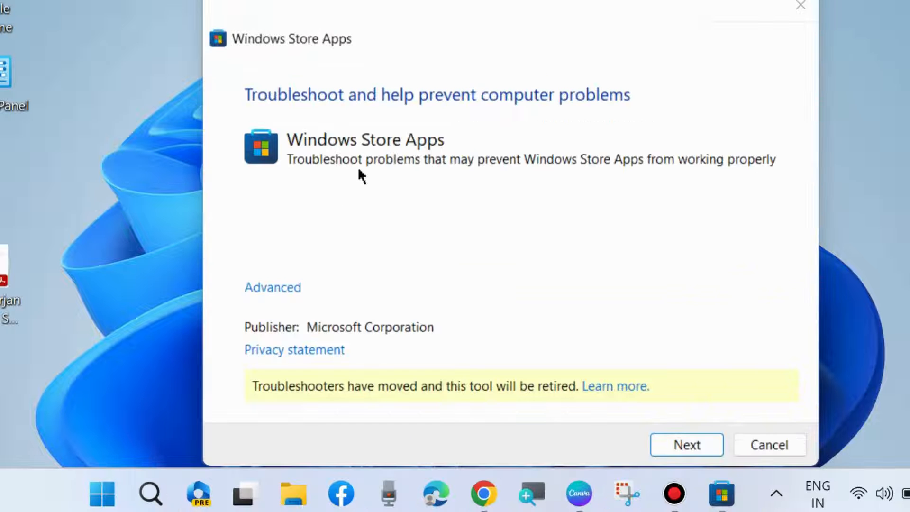
mouse_move(703, 429)
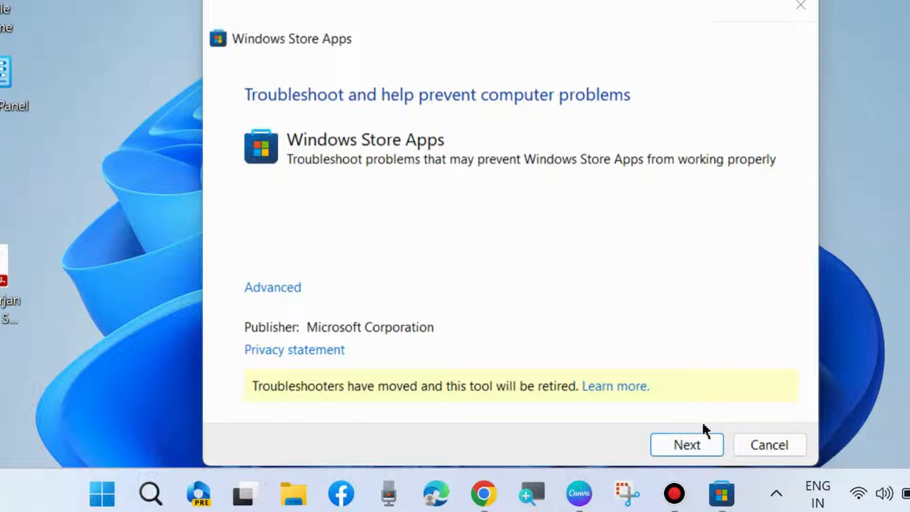
click(686, 444)
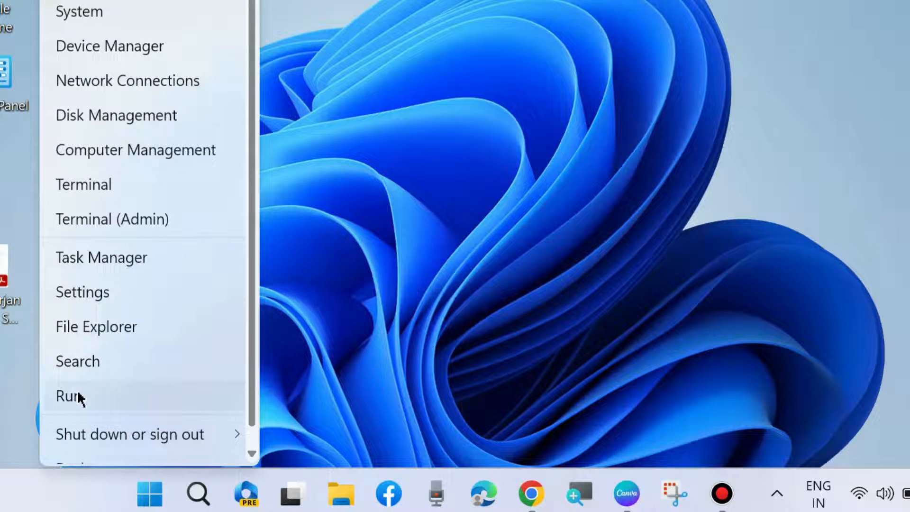
- Run wsreset.exe from the Run dialog to clear the Microsoft Store cache
click(69, 396)
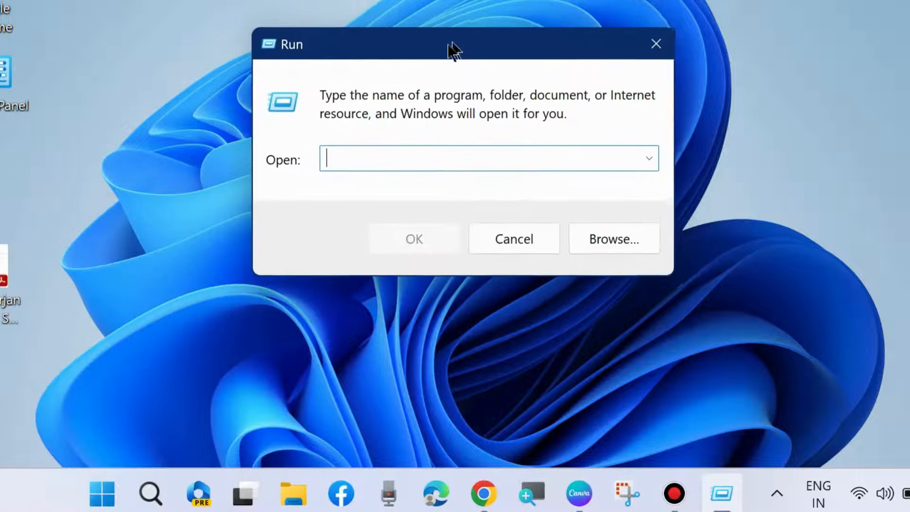
text(w)
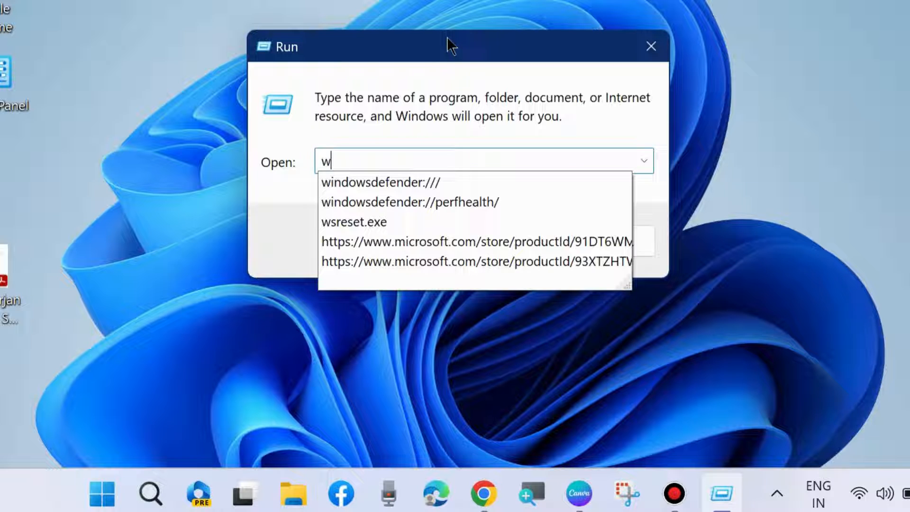
text(sre)
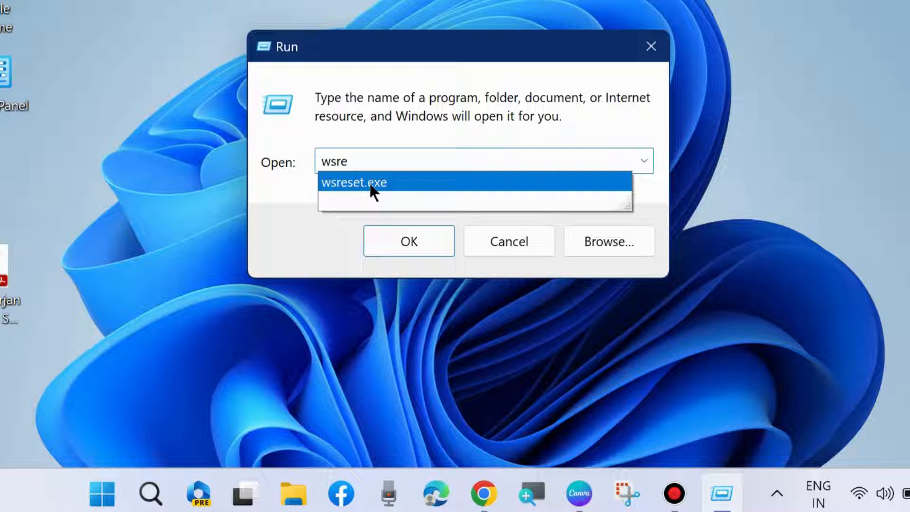
click(352, 182)
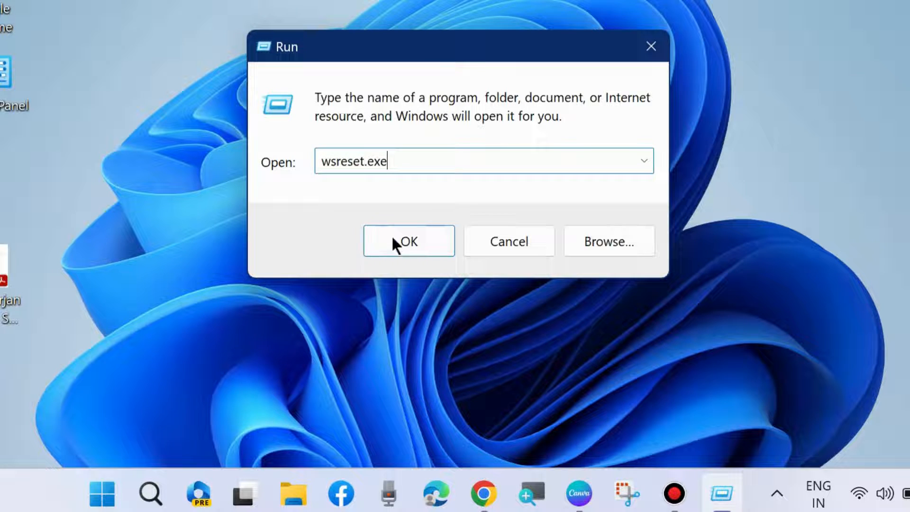
click(409, 241)
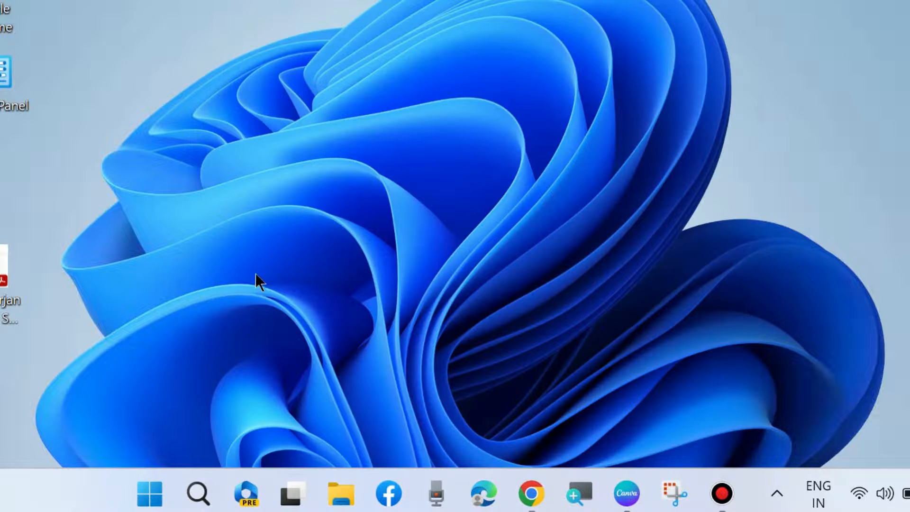
- Open Windows Settings from the Start quick-link menu and go to Network & internet
right_click(149, 493)
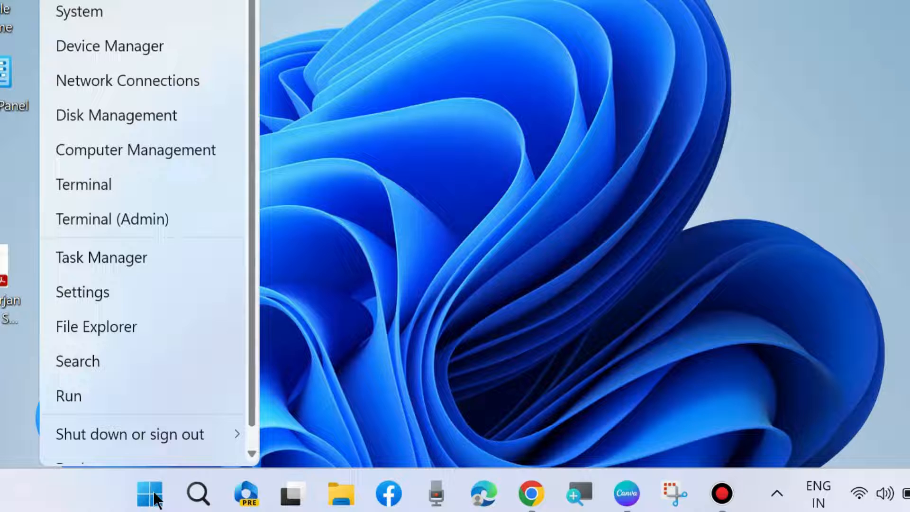
click(82, 291)
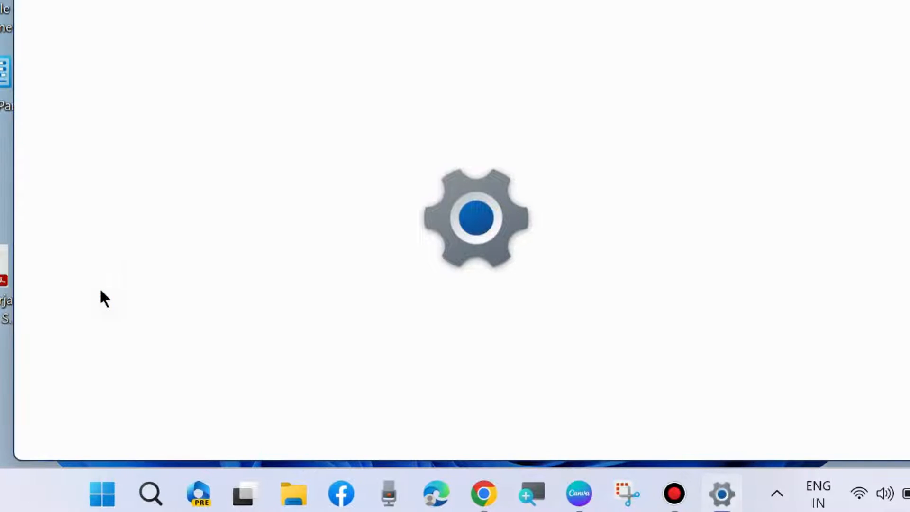
click(721, 494)
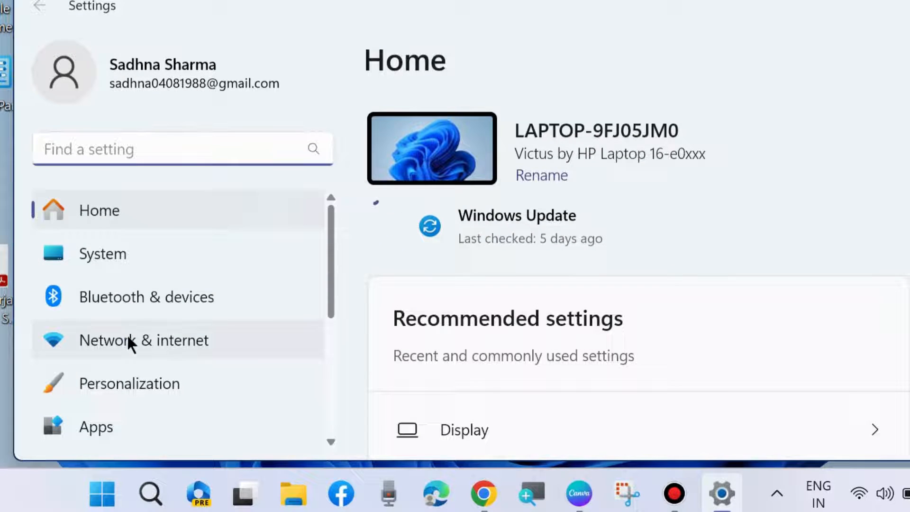
click(143, 340)
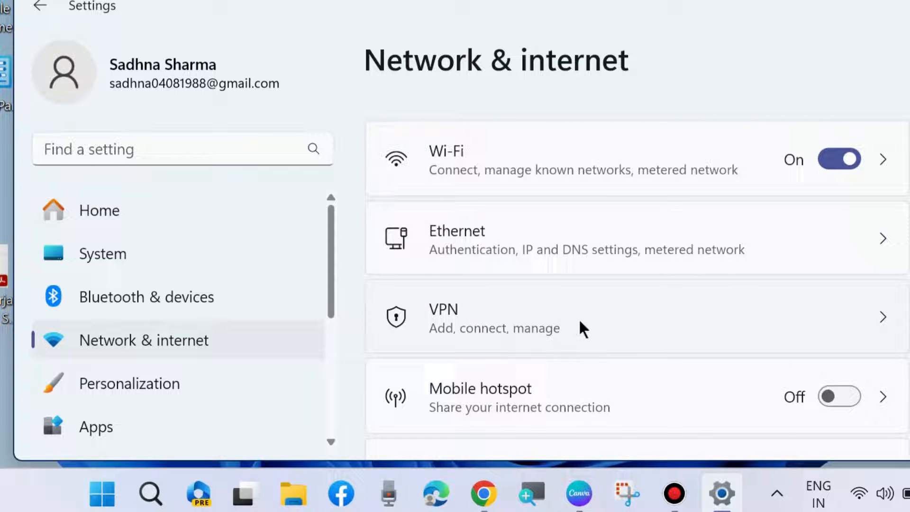
- Check the VPN page for configured connections, then return to Network & internet
click(662, 323)
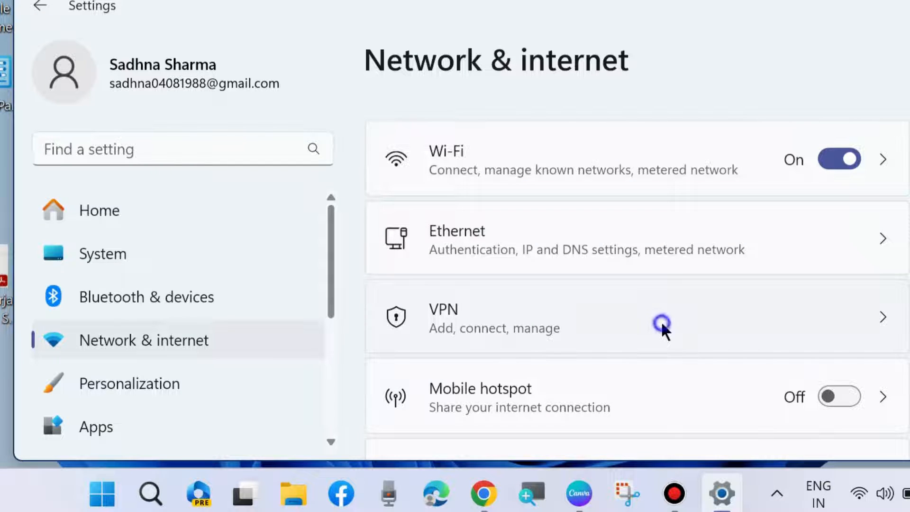
click(662, 317)
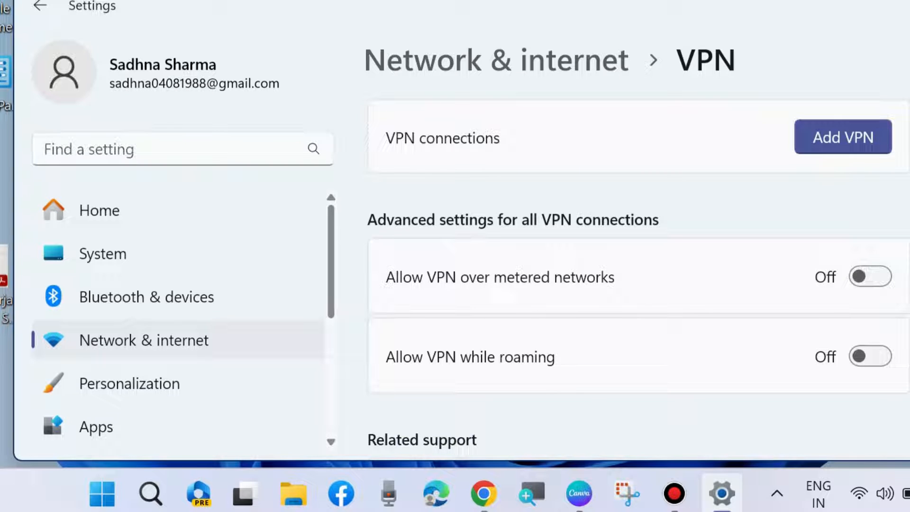
mouse_move(895, 315)
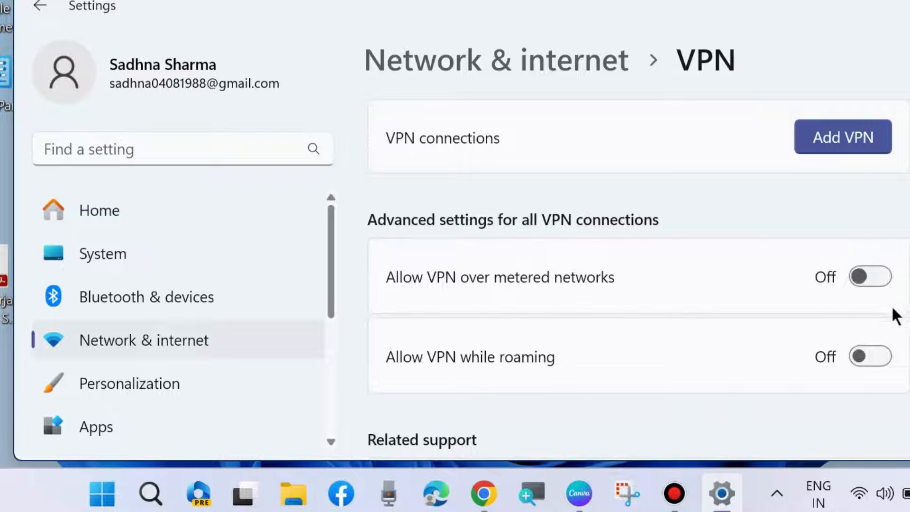
mouse_move(786, 337)
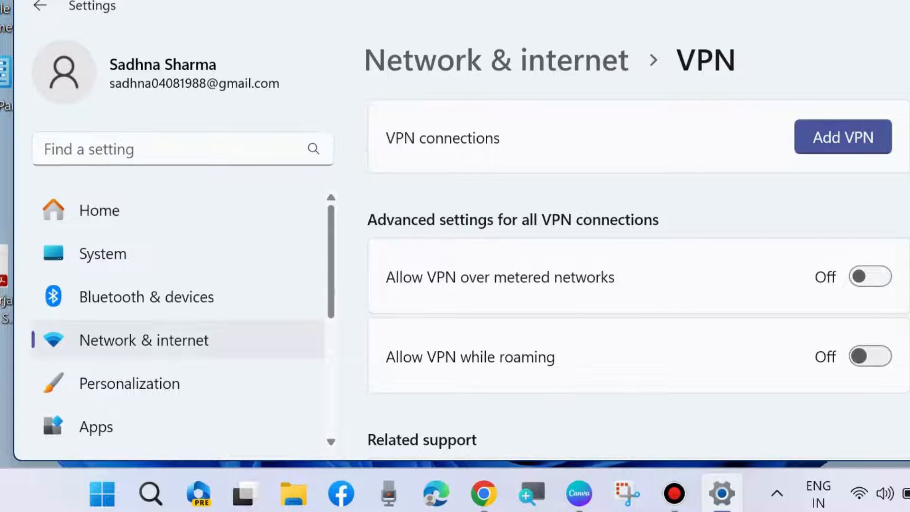
mouse_move(699, 339)
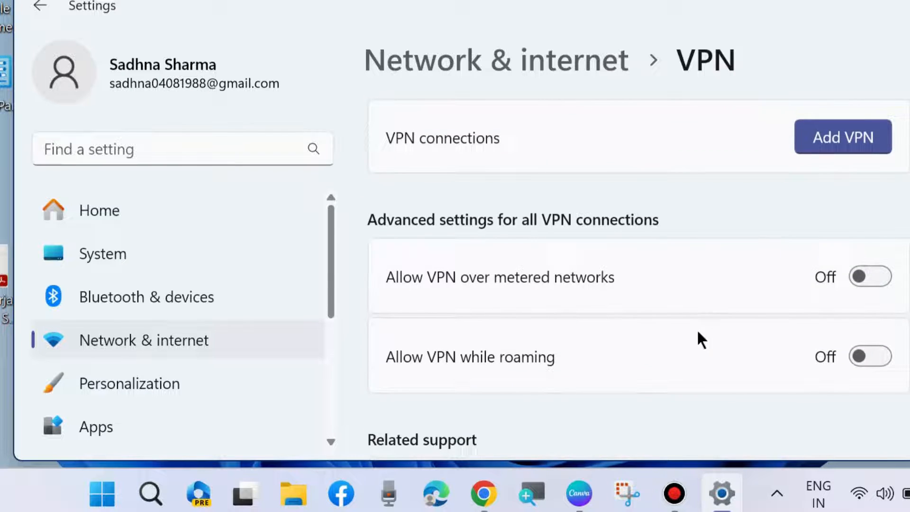
click(40, 7)
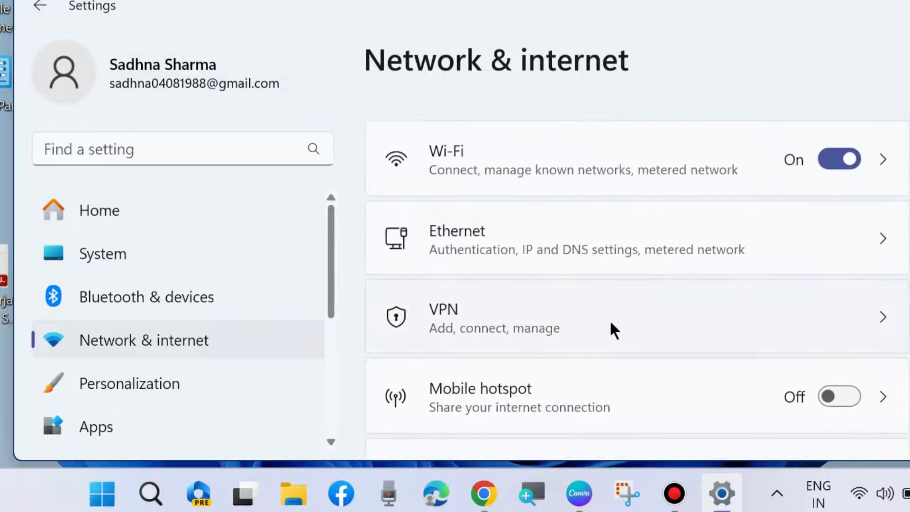
- On the Proxy page, confirm automatic detection, setup script and manual proxy are off
scroll(down, 3)
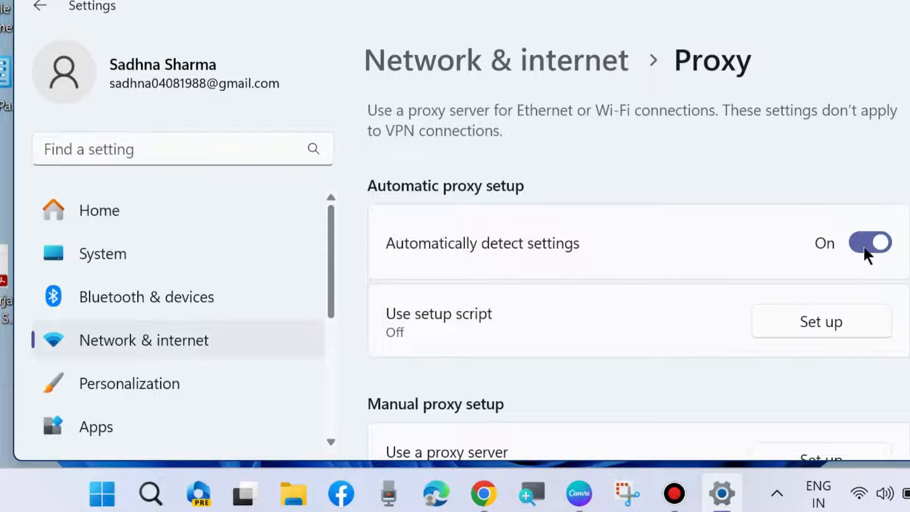
click(869, 242)
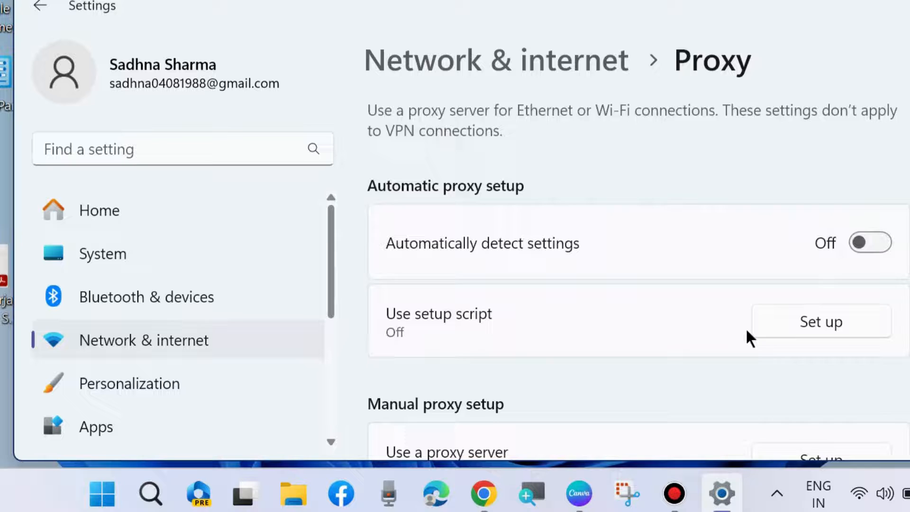
scroll(down, 3)
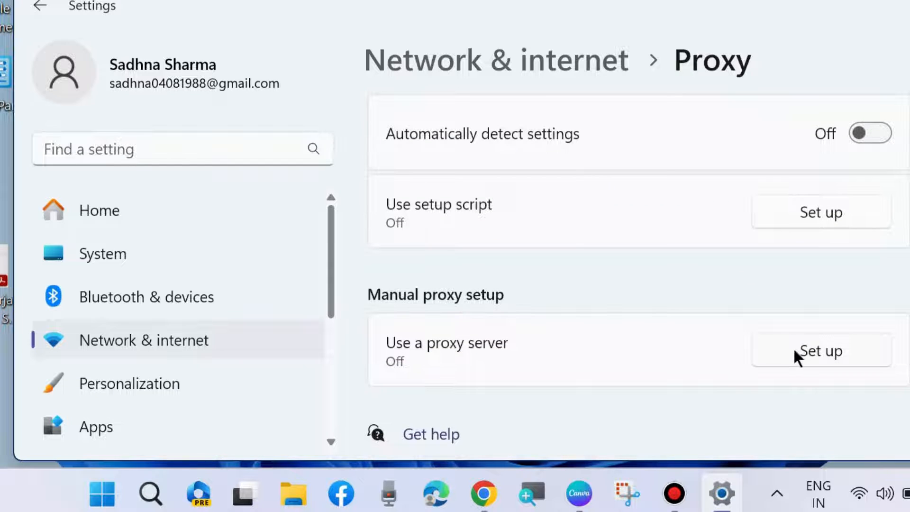
mouse_move(433, 381)
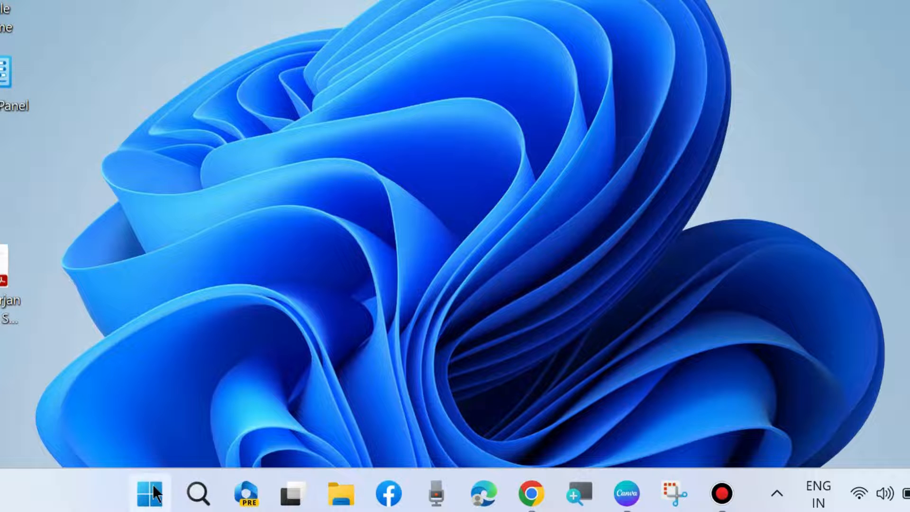
- Reopen Settings from the Start quick-link menu and go to Installed apps
right_click(149, 494)
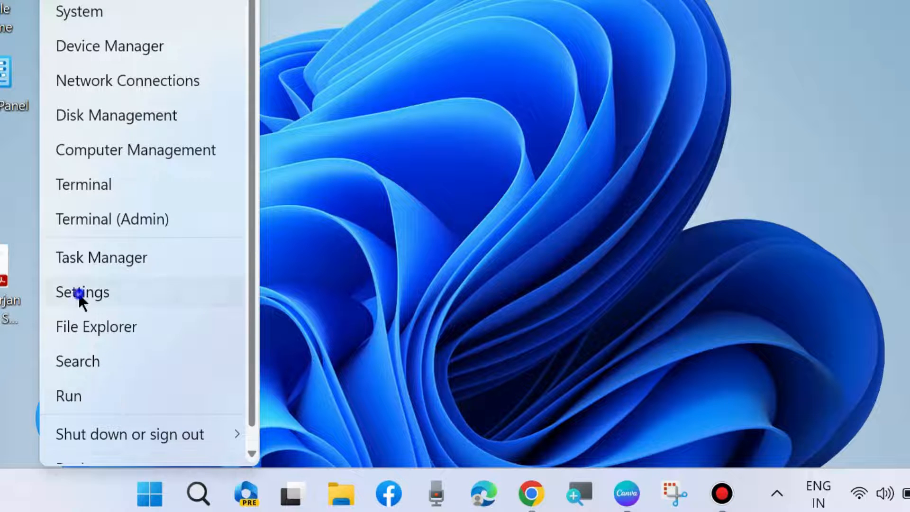
click(82, 292)
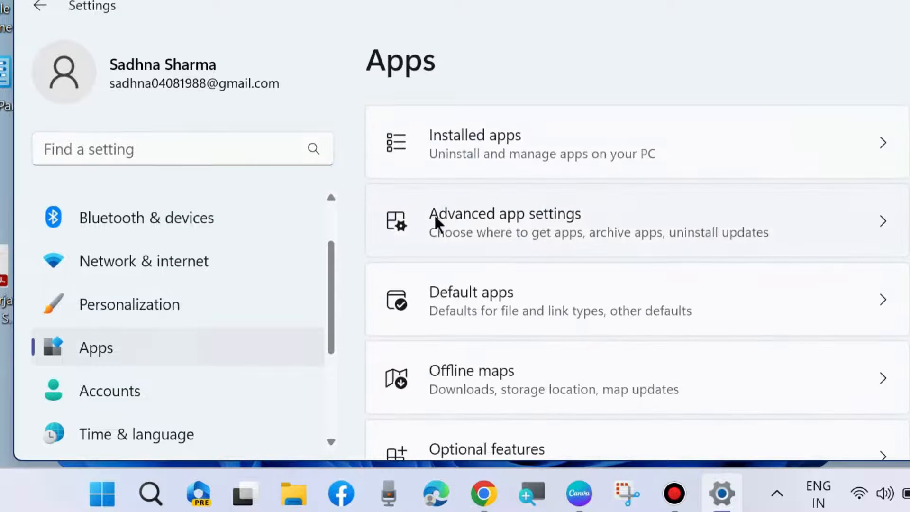
click(473, 143)
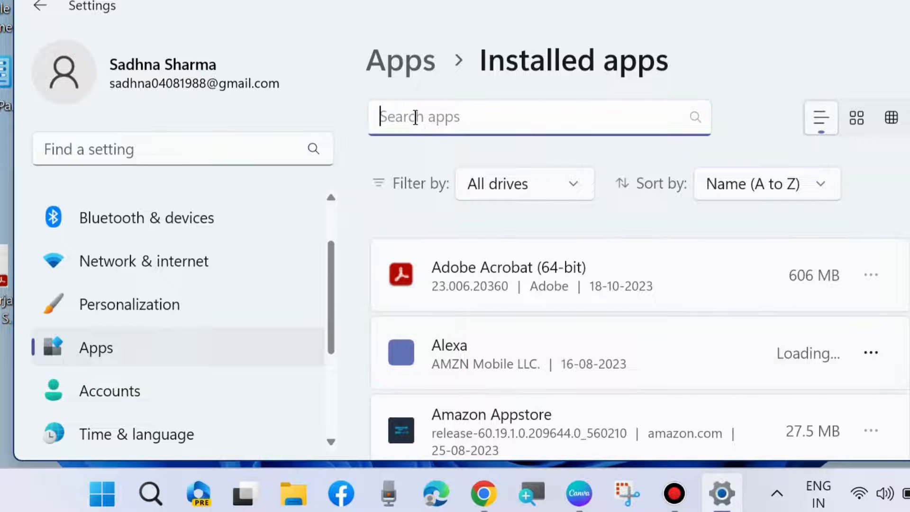
- Filter installed apps by 'store' and open Microsoft Store's options menu
text(s)
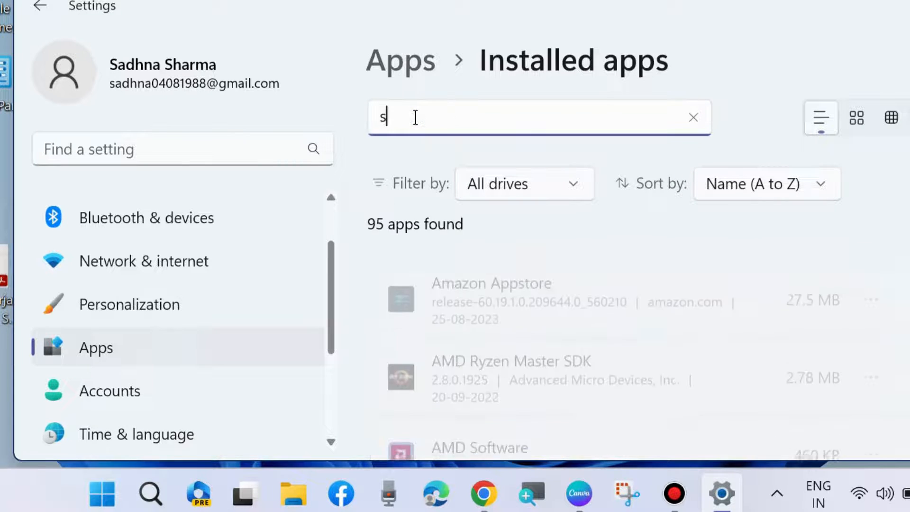
text(tore)
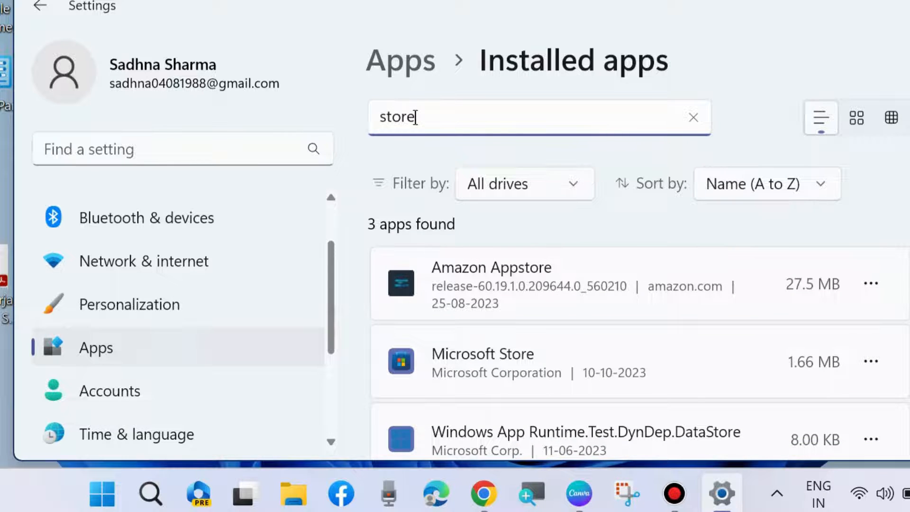
click(692, 117)
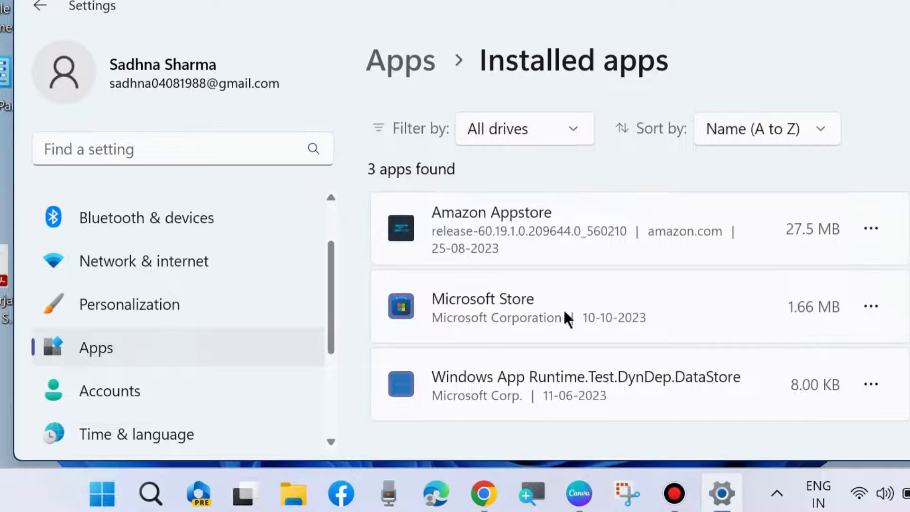
click(870, 305)
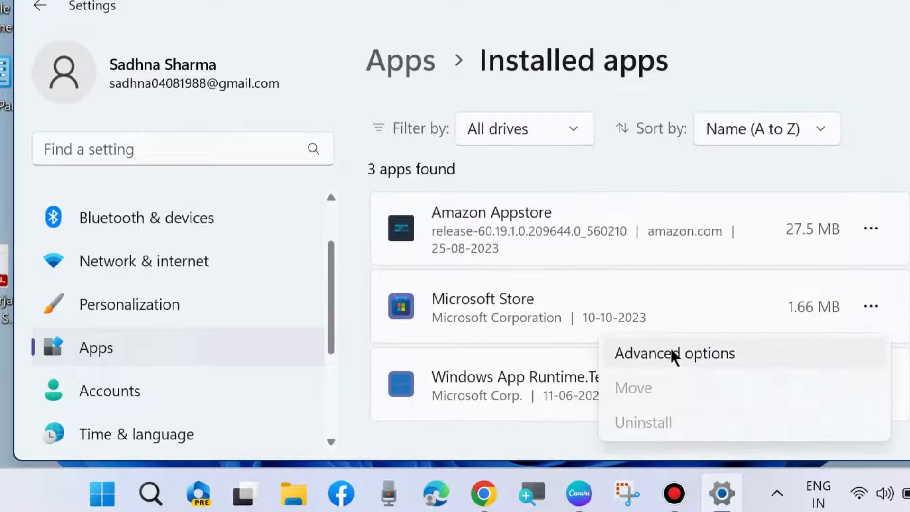
- Open Microsoft Store's advanced options and run Repair
click(674, 353)
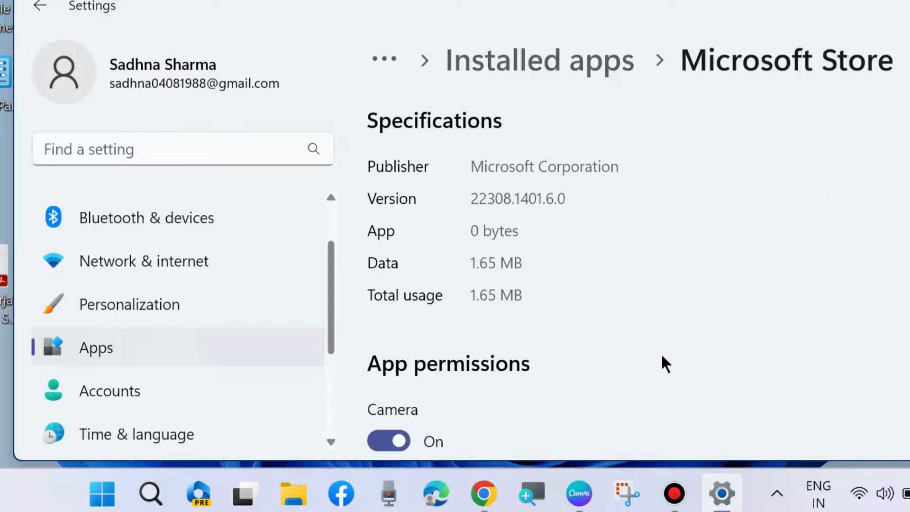
scroll(down, 3)
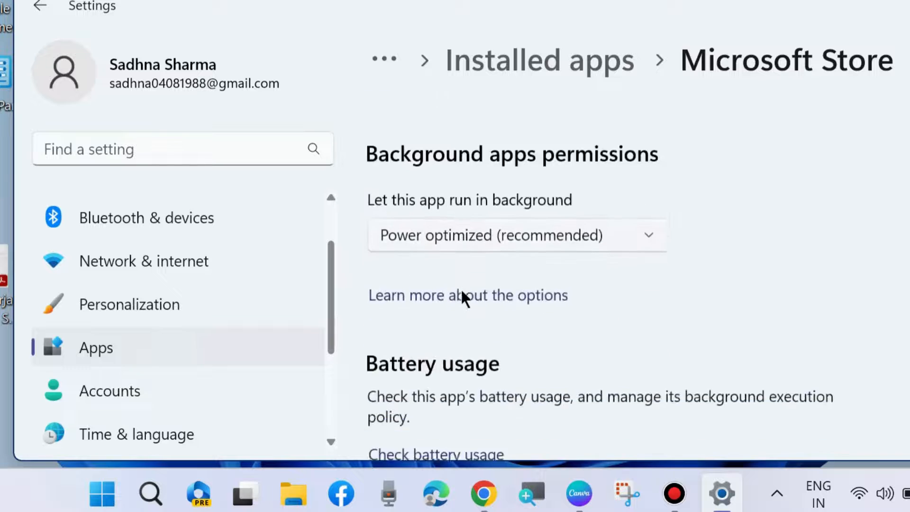
scroll(down, 3)
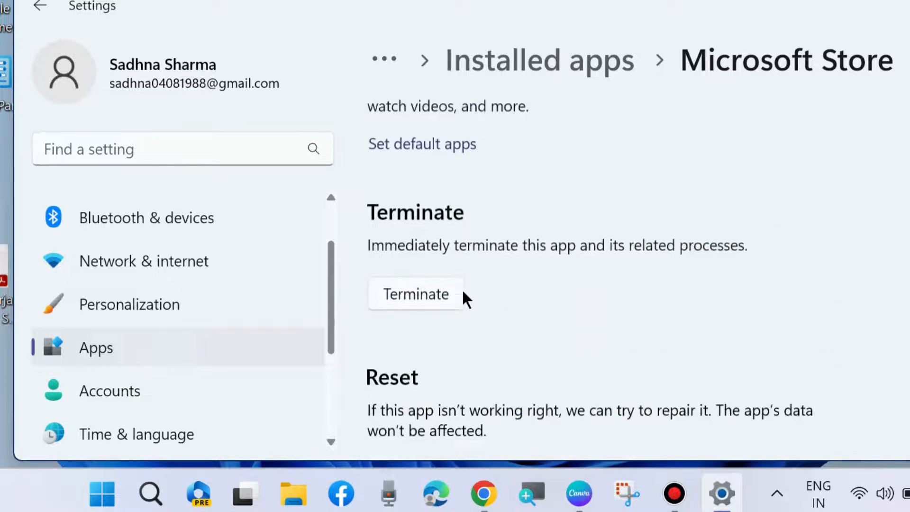
scroll(down, 3)
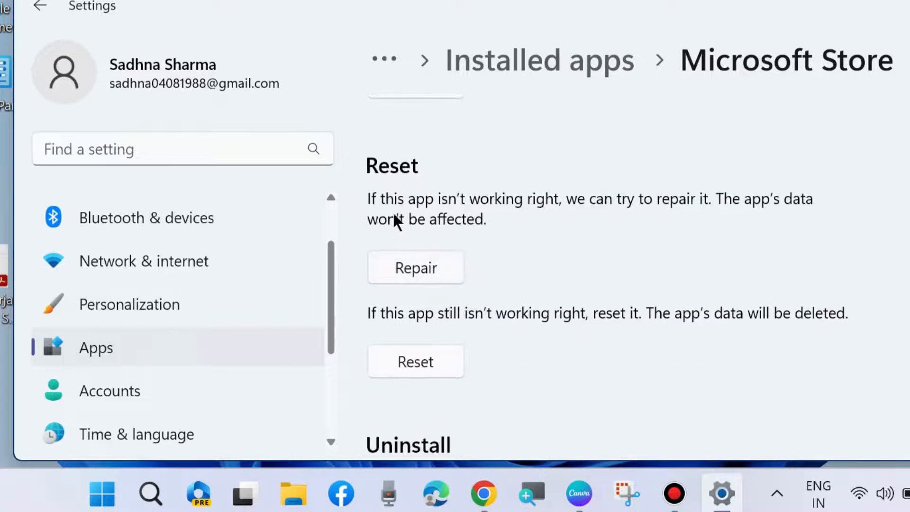
mouse_move(760, 215)
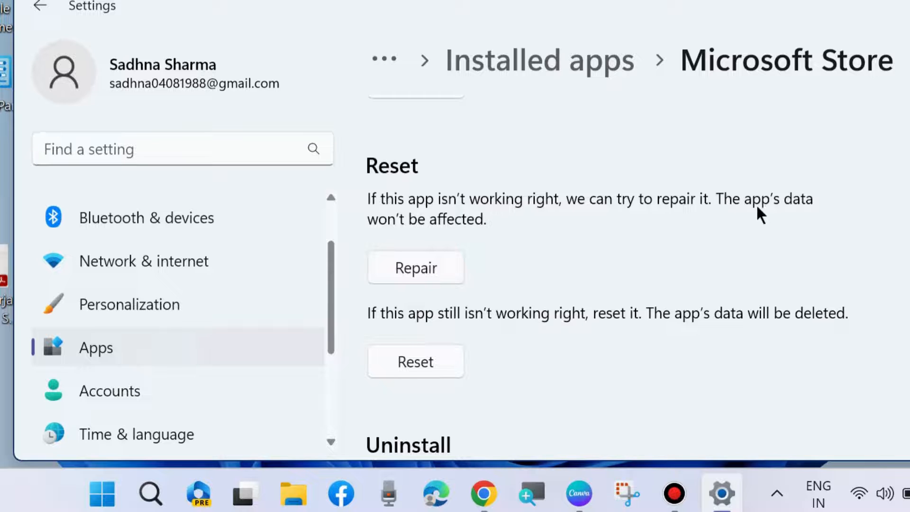
click(415, 267)
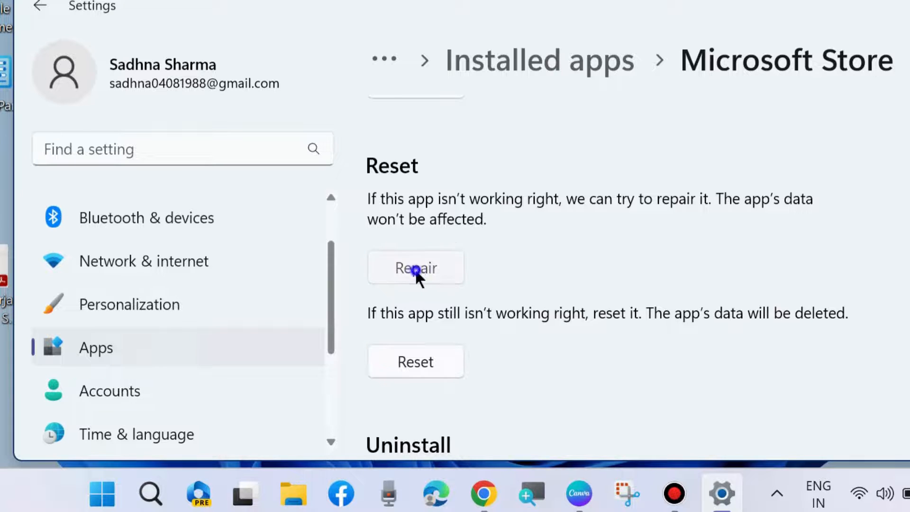
click(415, 267)
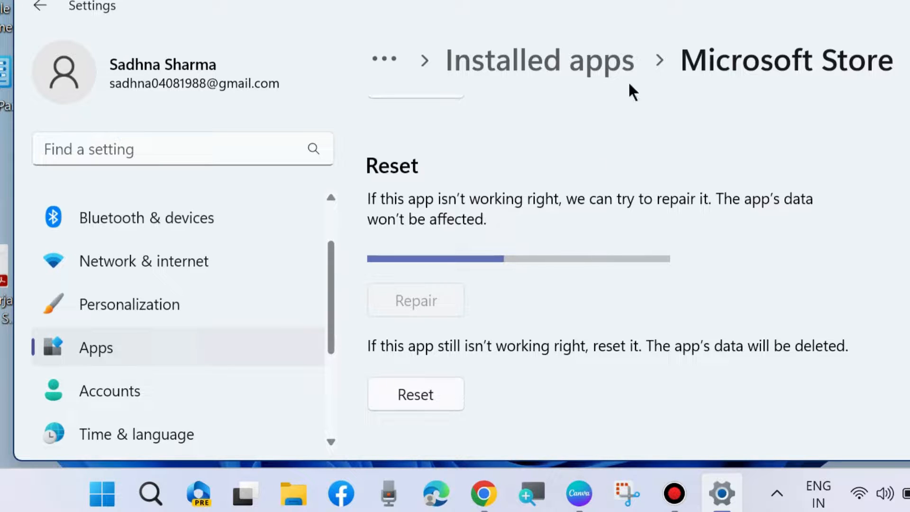
- Reset Microsoft Store's app data, confirming the permanent deletion
click(416, 300)
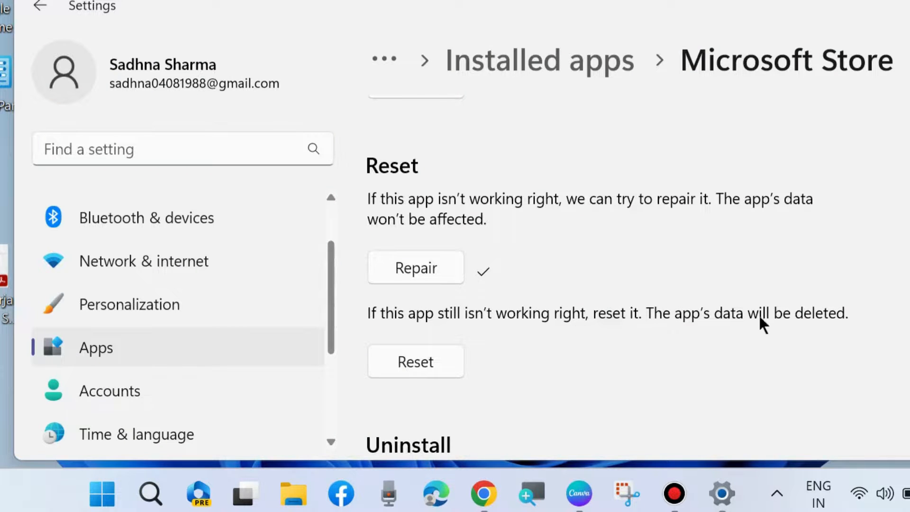
click(415, 361)
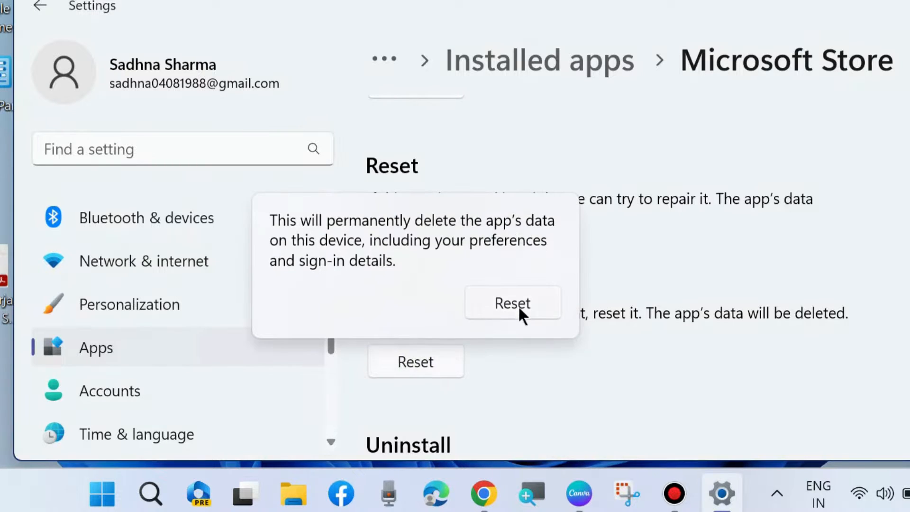
click(511, 302)
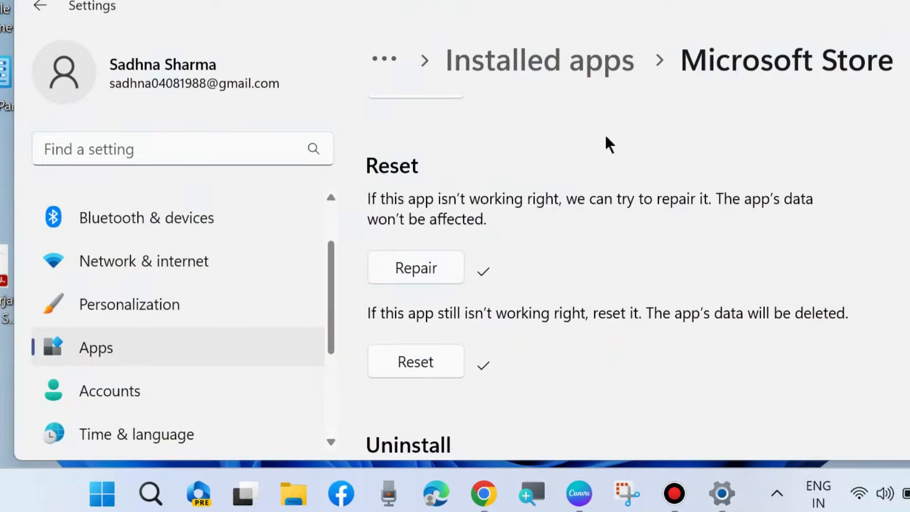
scroll(down, 3)
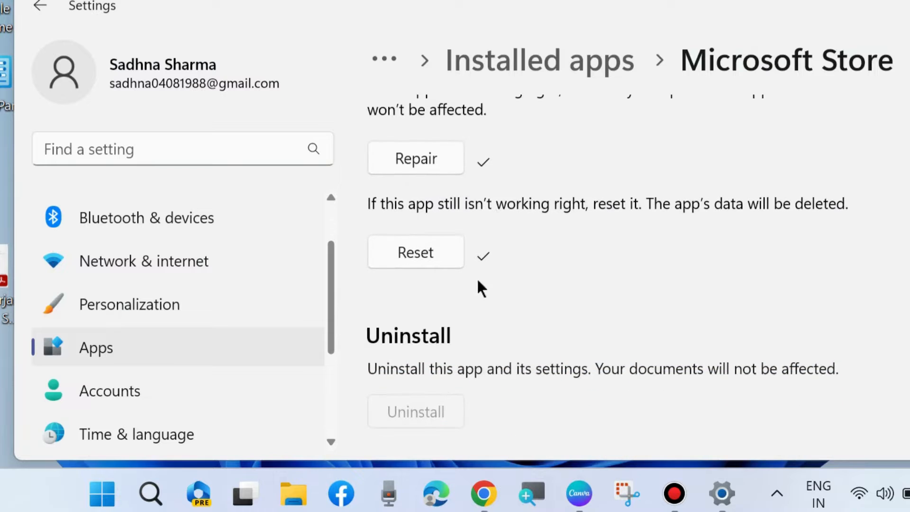
mouse_move(674, 72)
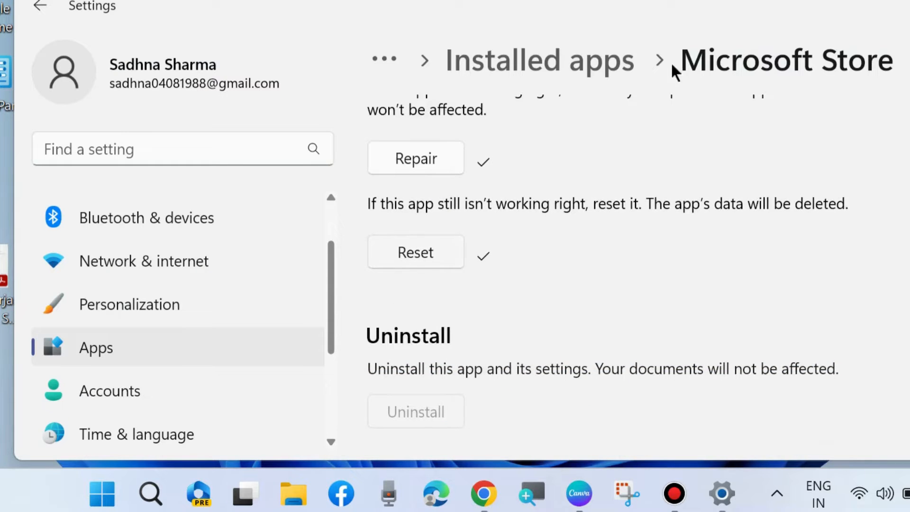